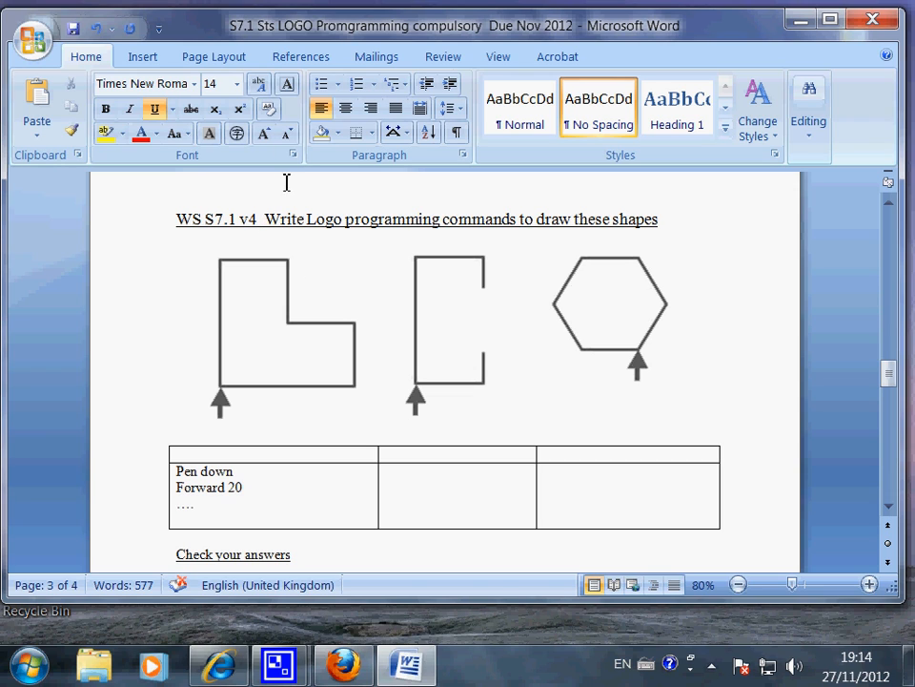
Start a new line in the first command cell and delete the stray test word.
double_click(187, 219)
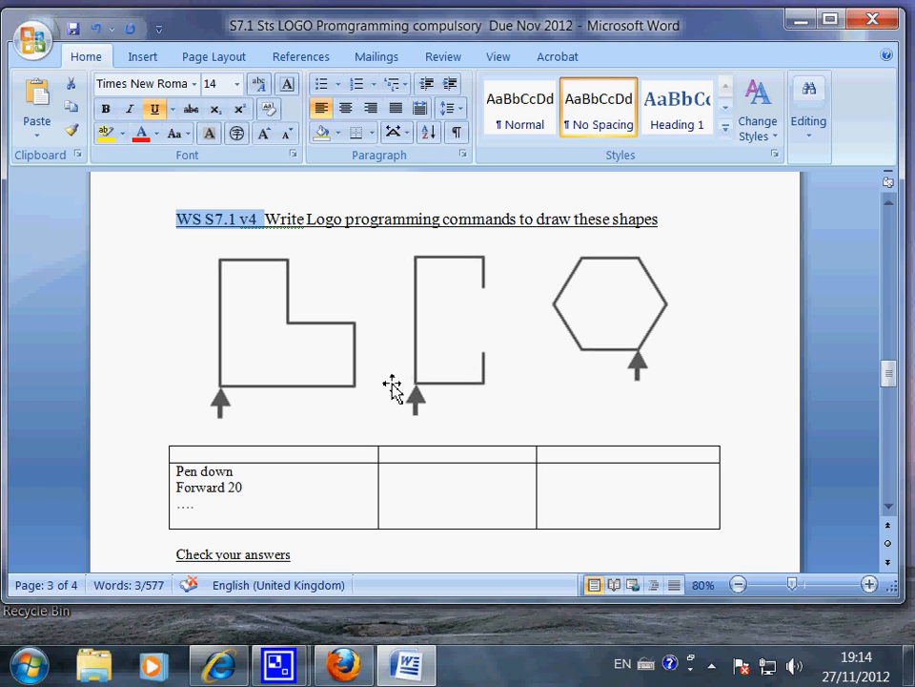
mouse_move(217, 233)
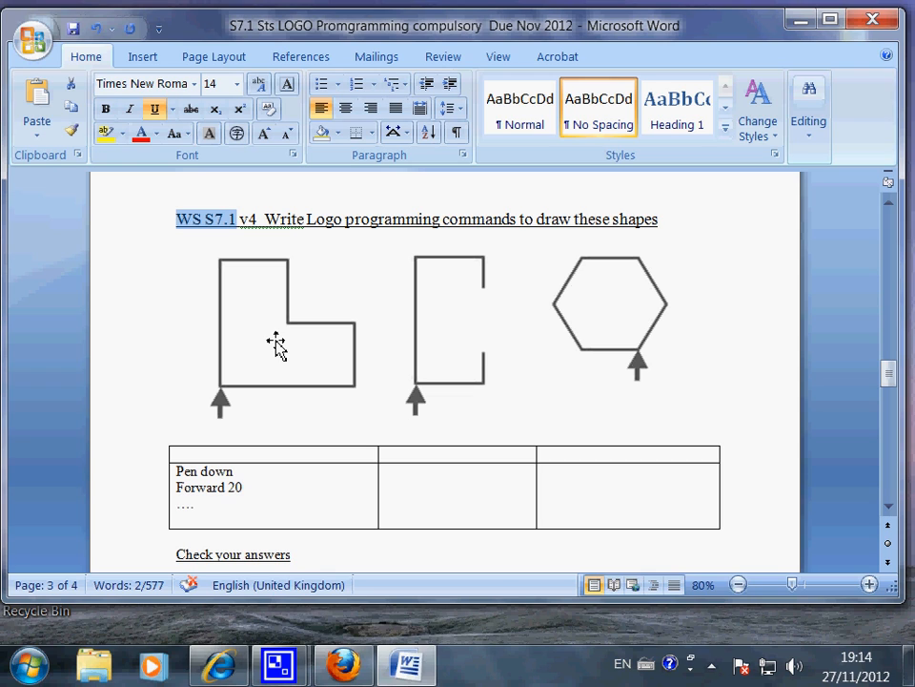
mouse_move(639, 344)
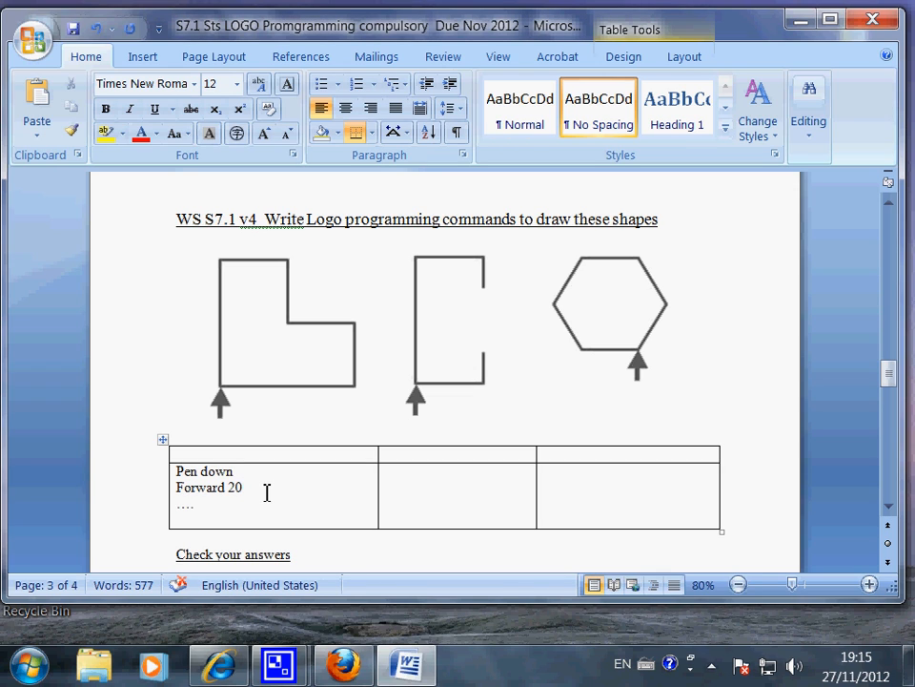
key(enter)
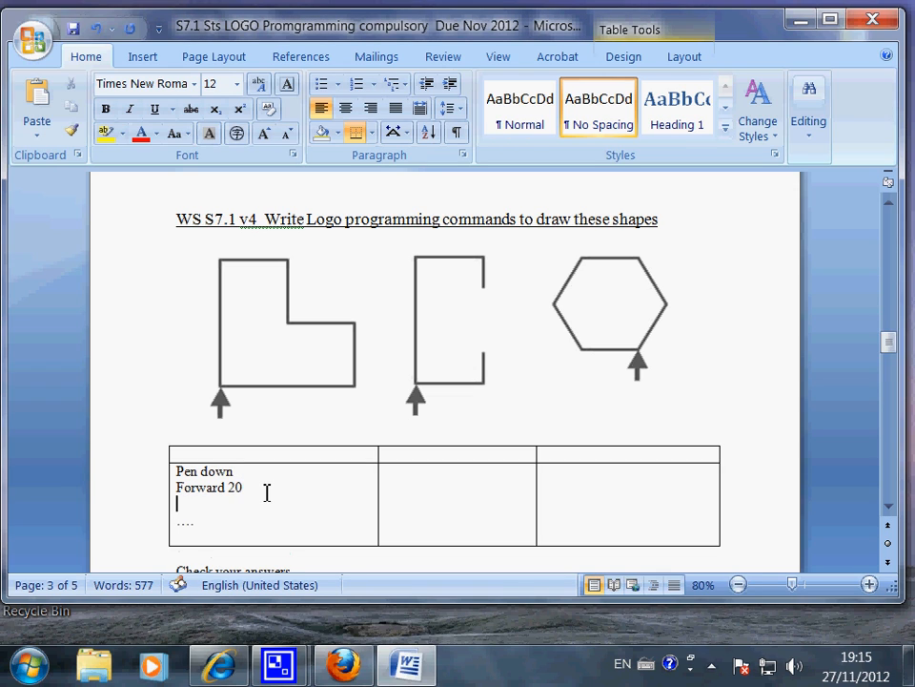
text(flksdlksjfl)
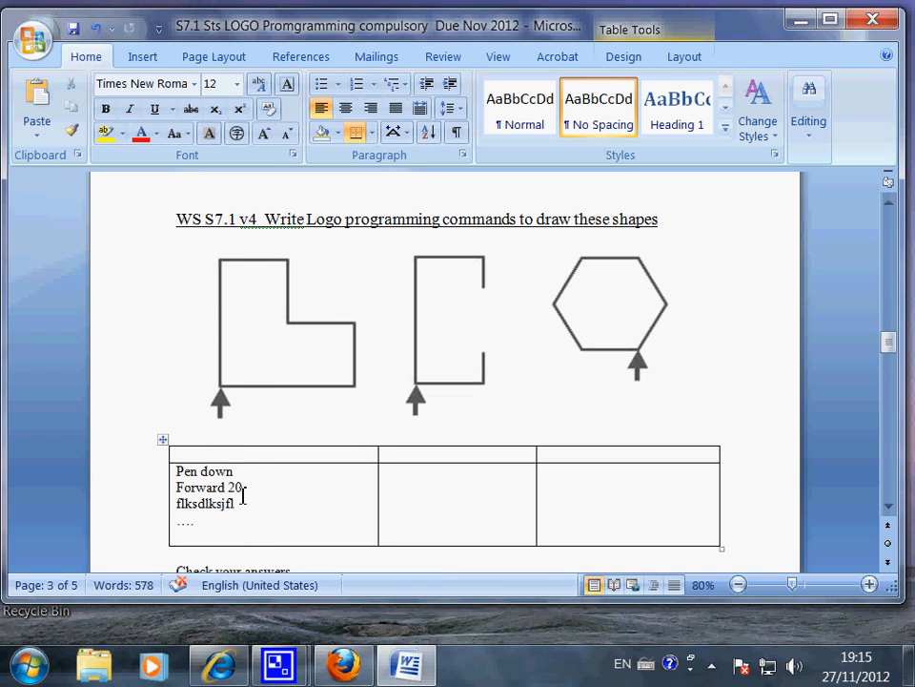
mouse_move(443, 497)
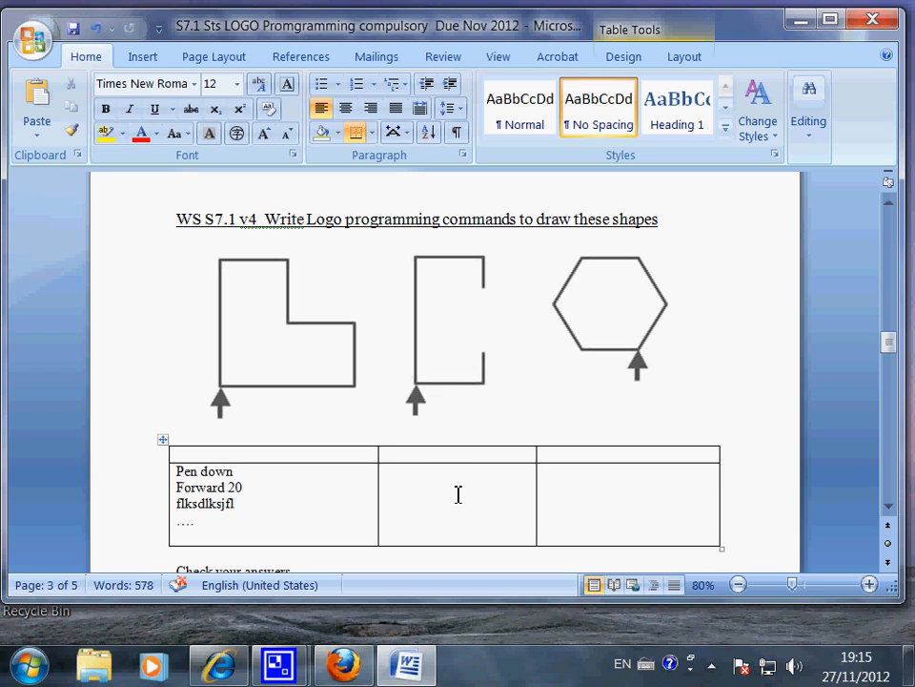
mouse_move(620, 334)
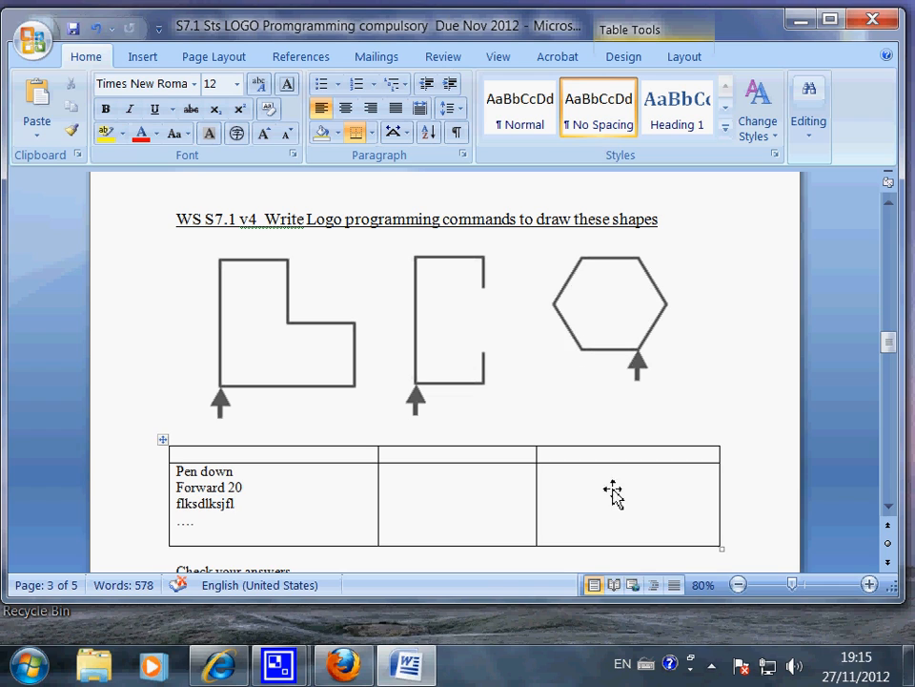
mouse_move(384, 535)
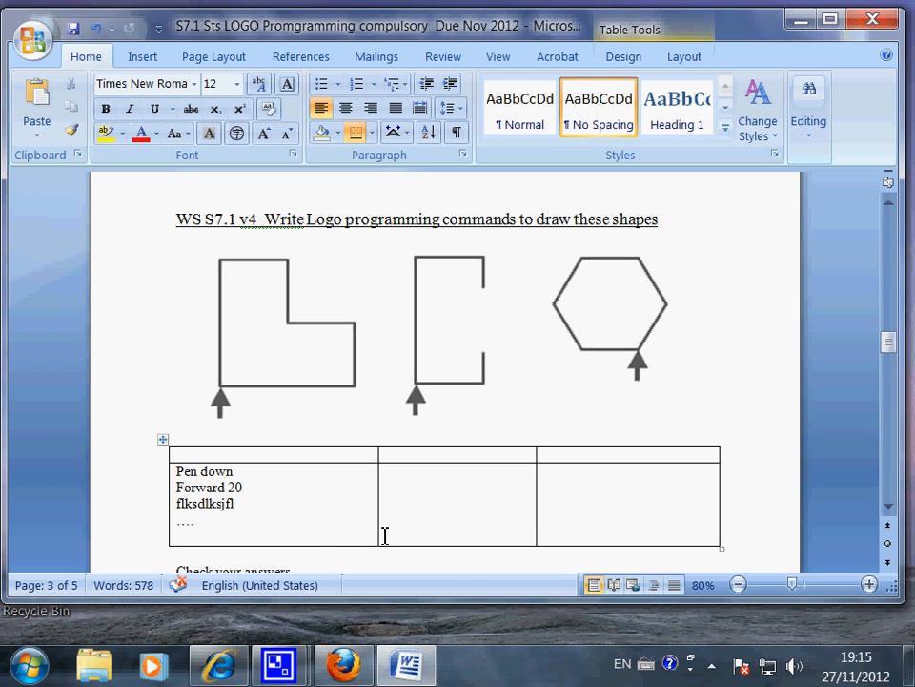
double_click(205, 504)
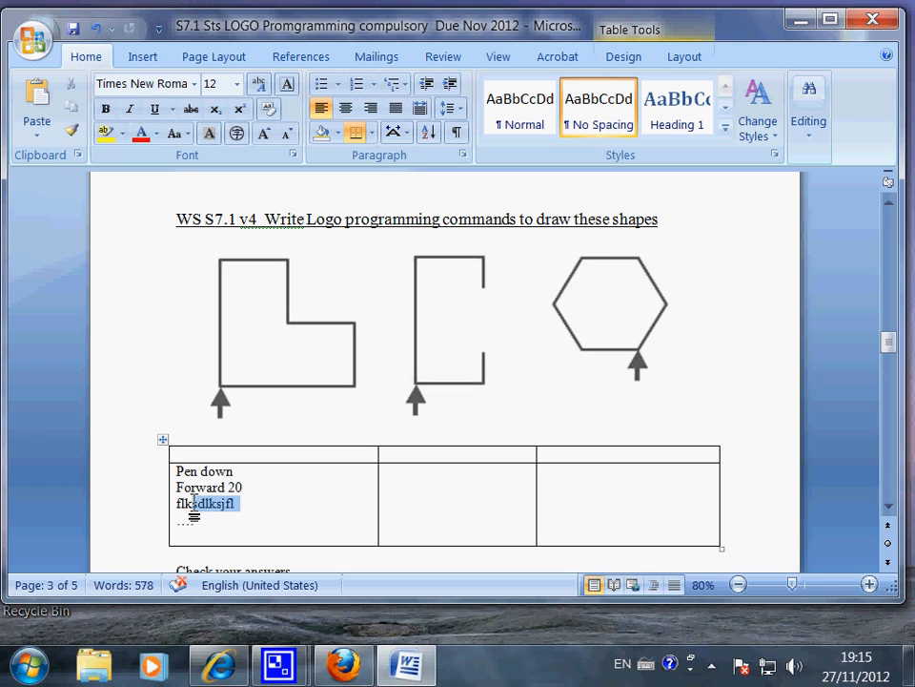
key(Delete)
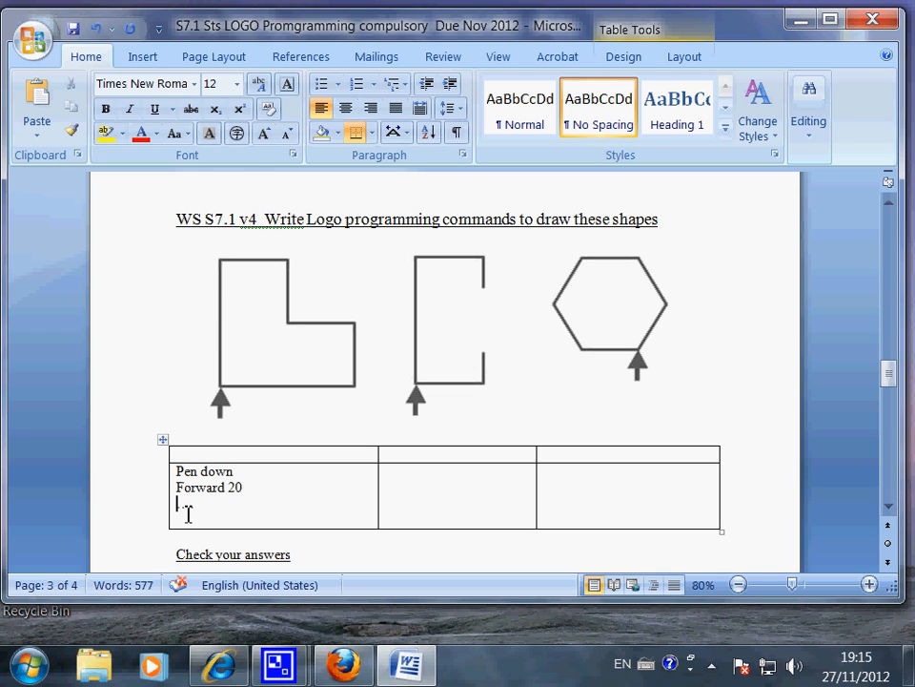
List Right 90, Forward 10 and Right 90 beneath Forward 20 for the L-shape.
text(....)
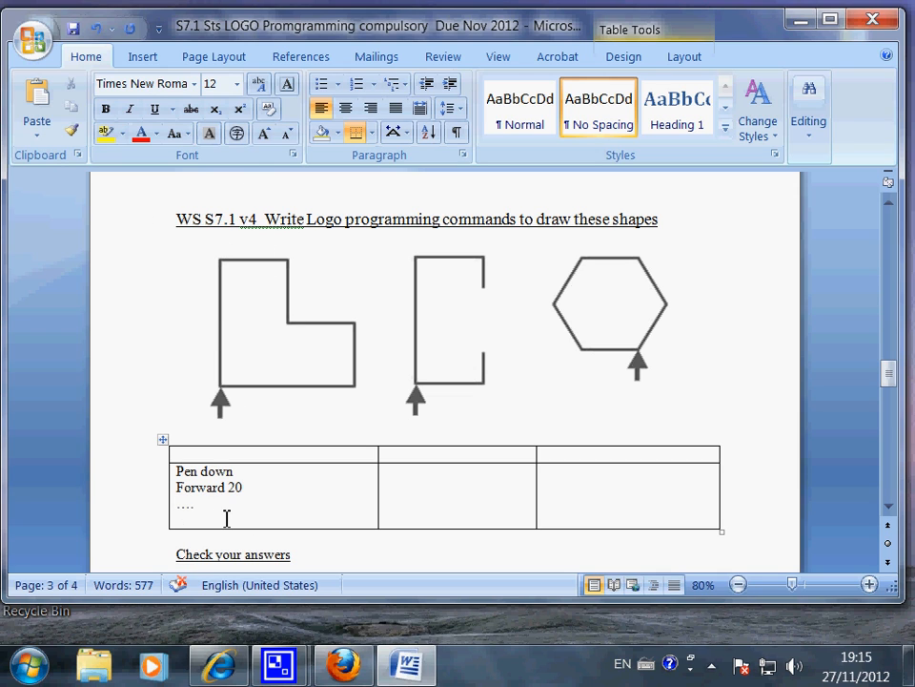
text(Right ....)
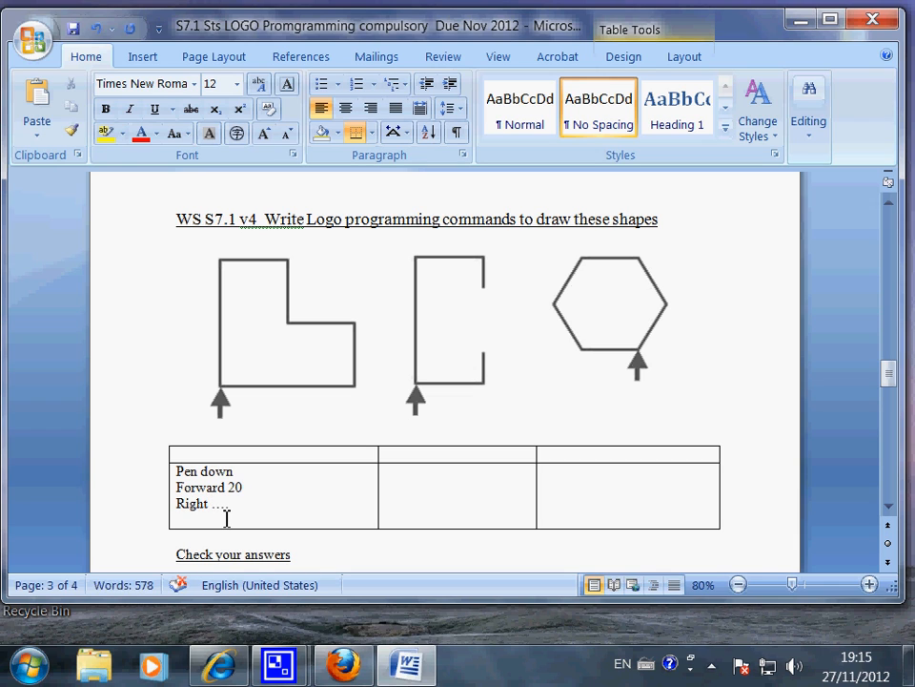
text(90)
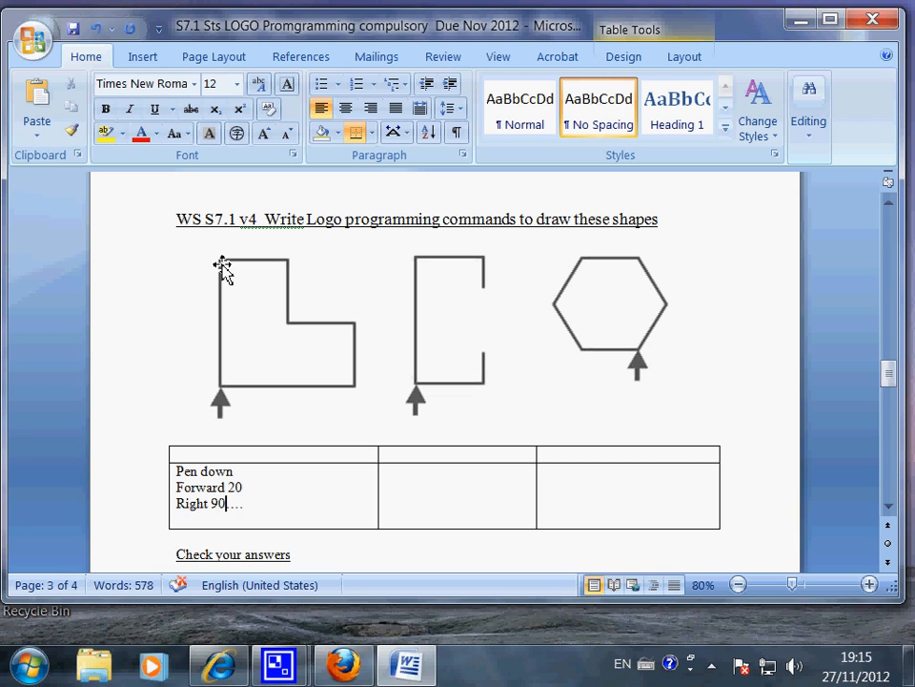
key(enter)
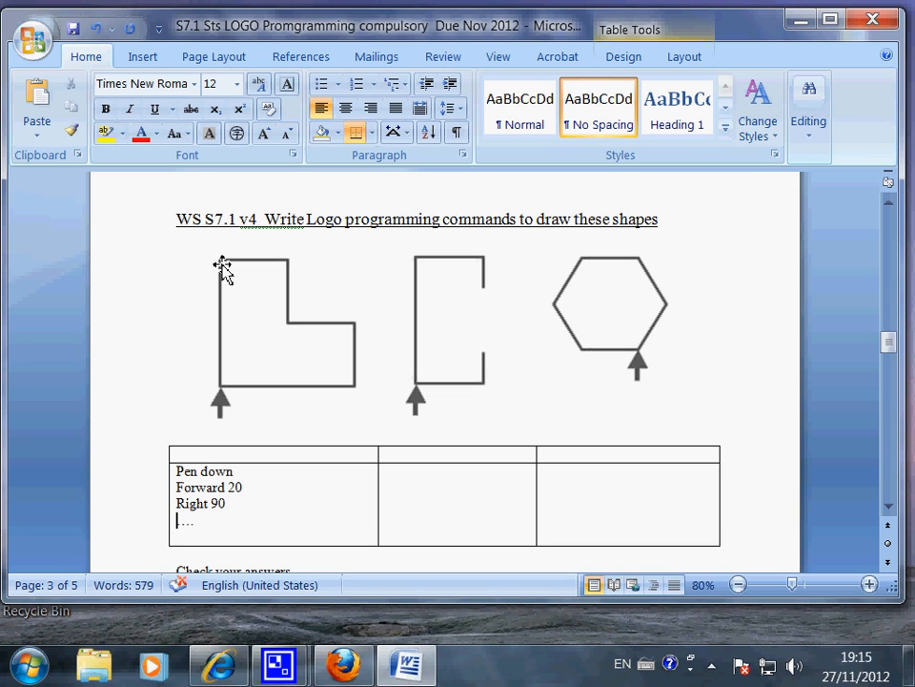
text(fd)
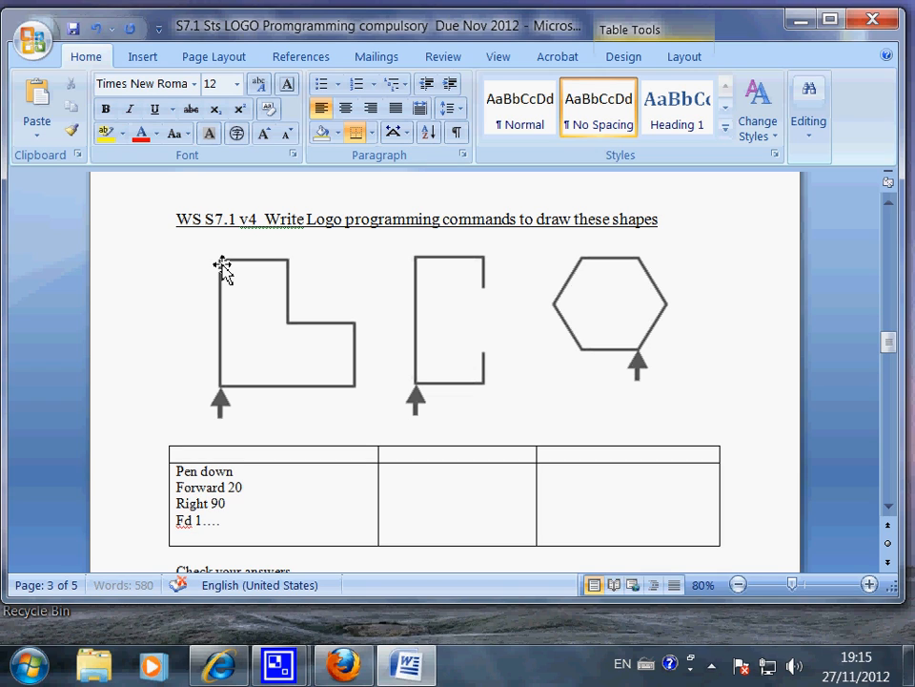
text(0)
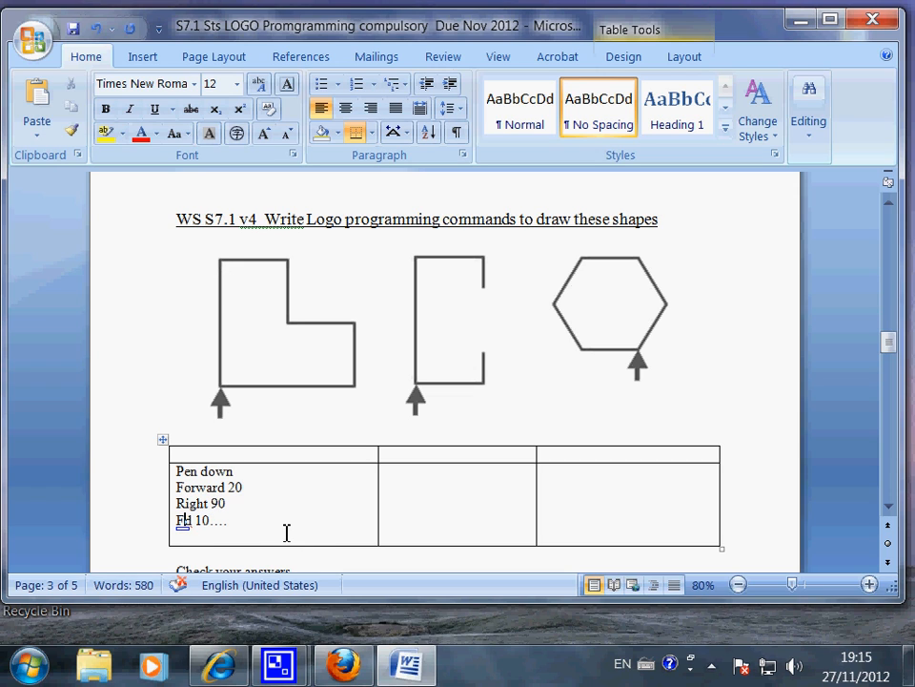
mouse_move(264, 540)
text(orw)
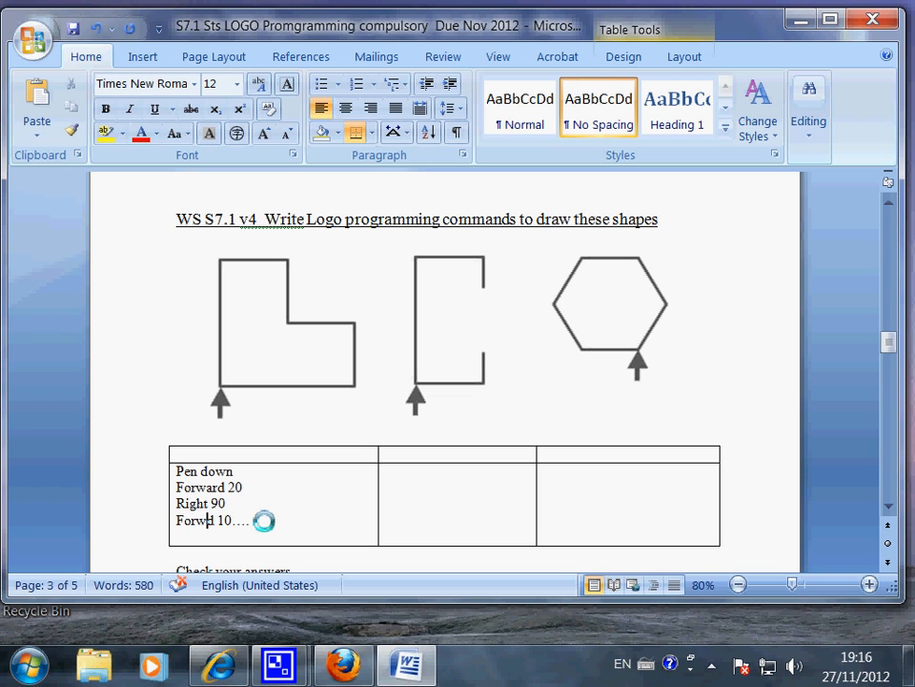
text(d)
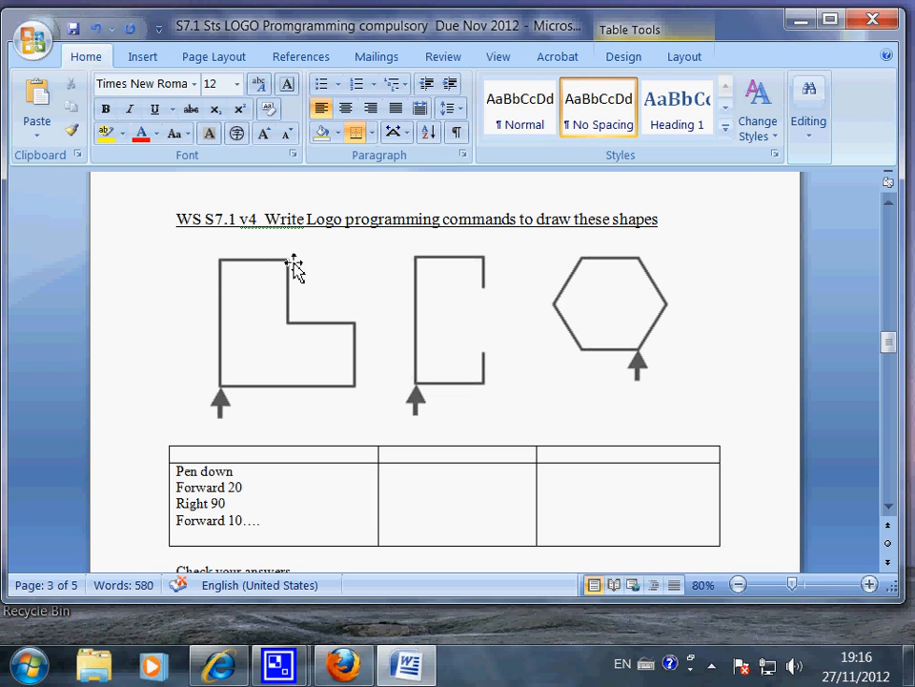
mouse_move(298, 329)
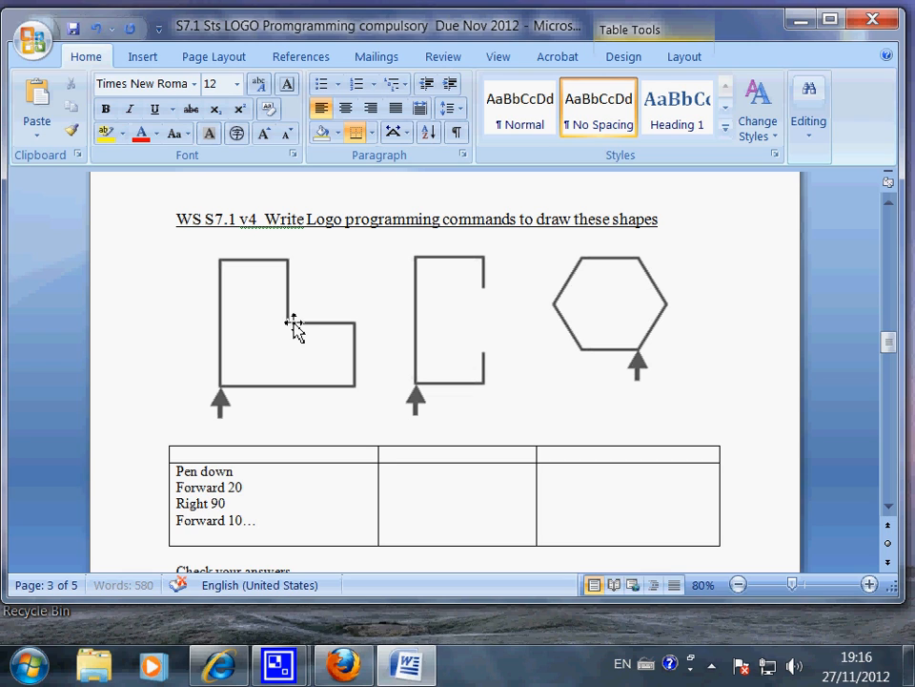
text(right 90)
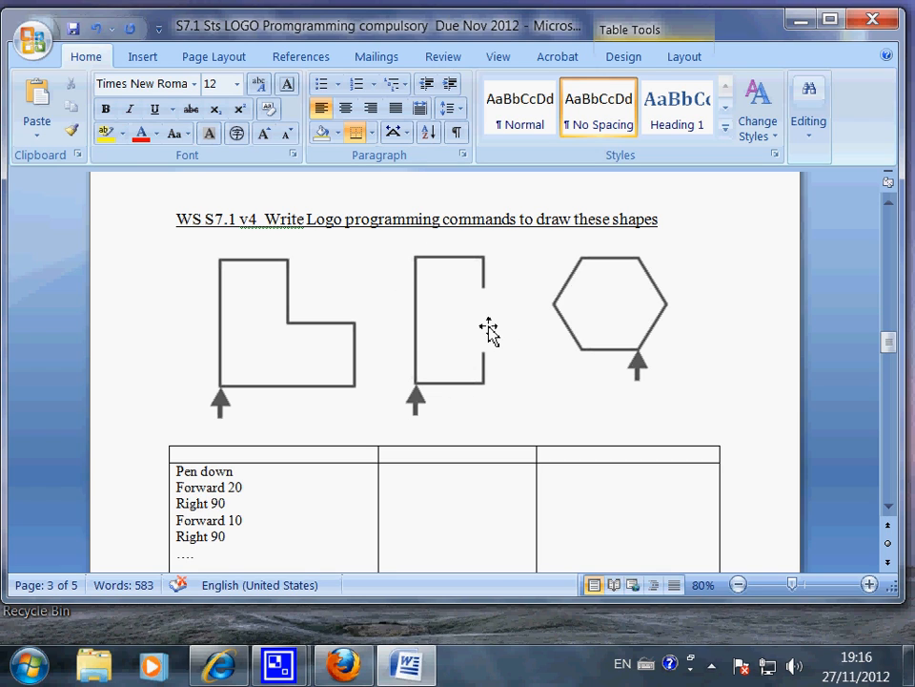
mouse_move(491, 364)
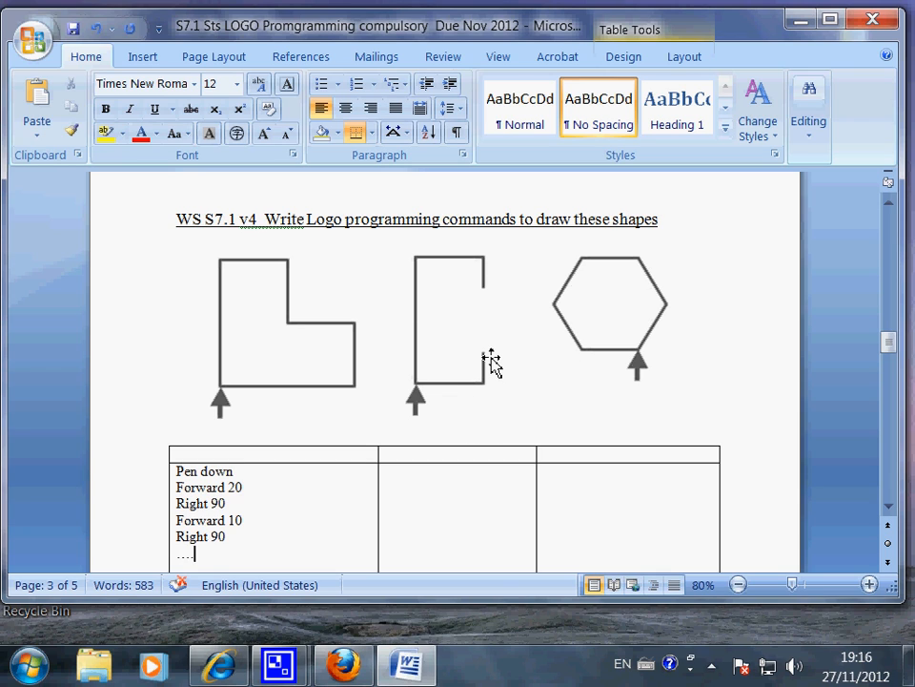
mouse_move(641, 365)
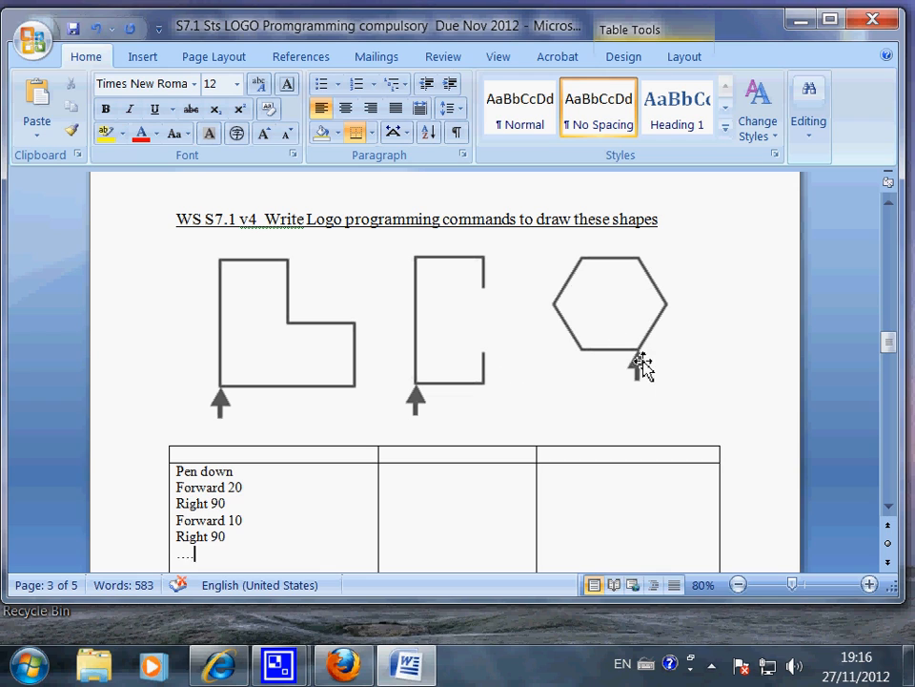
mouse_move(639, 360)
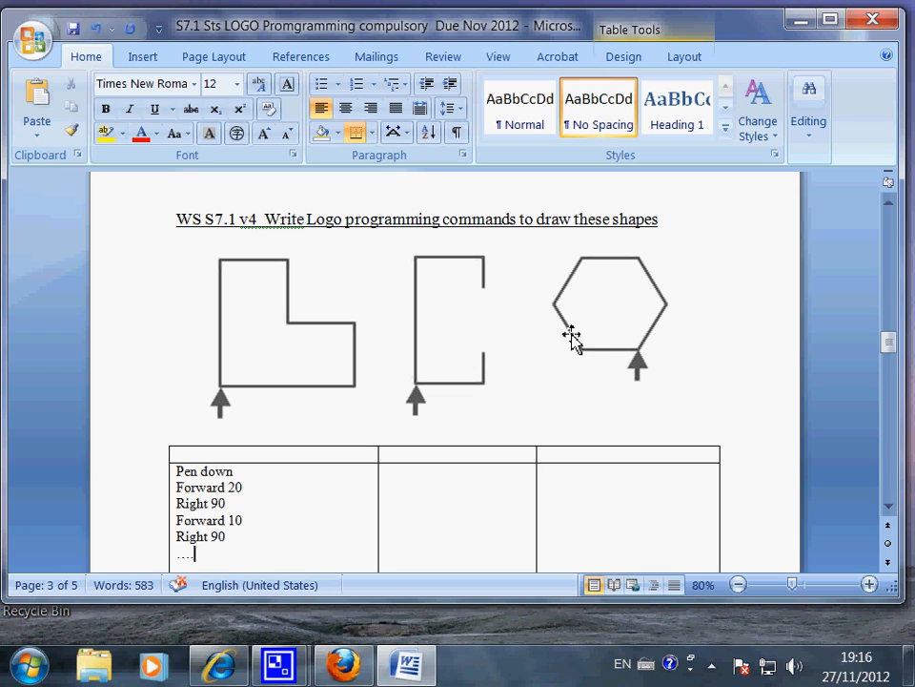
mouse_move(641, 265)
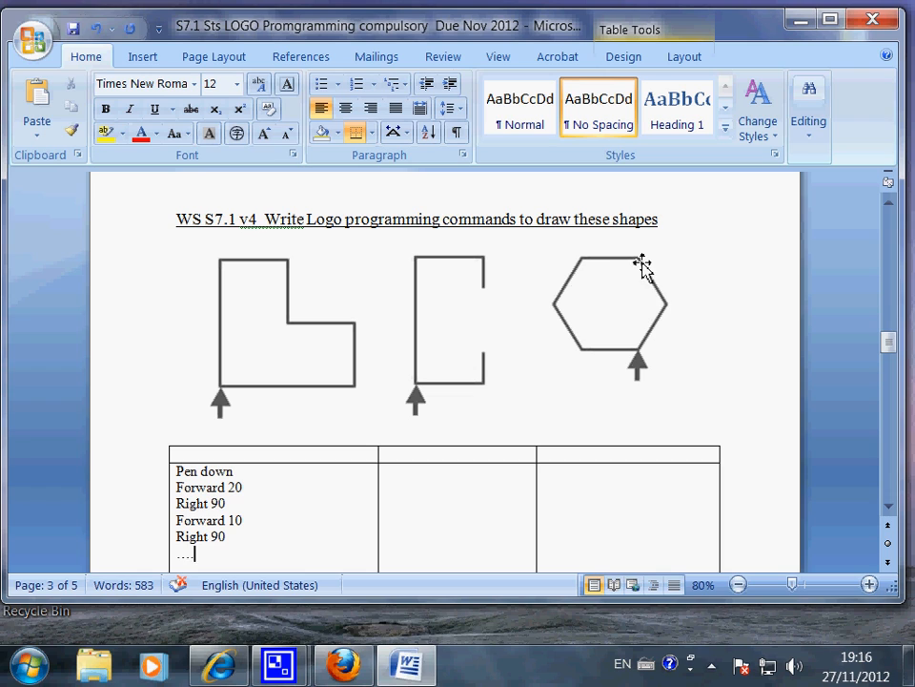
mouse_move(592, 358)
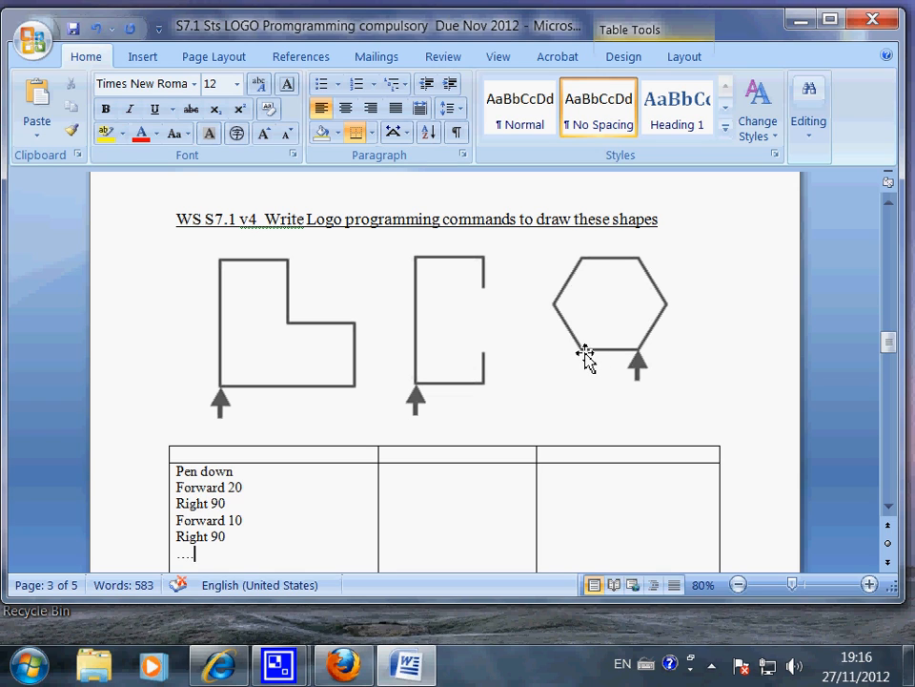
mouse_move(588, 365)
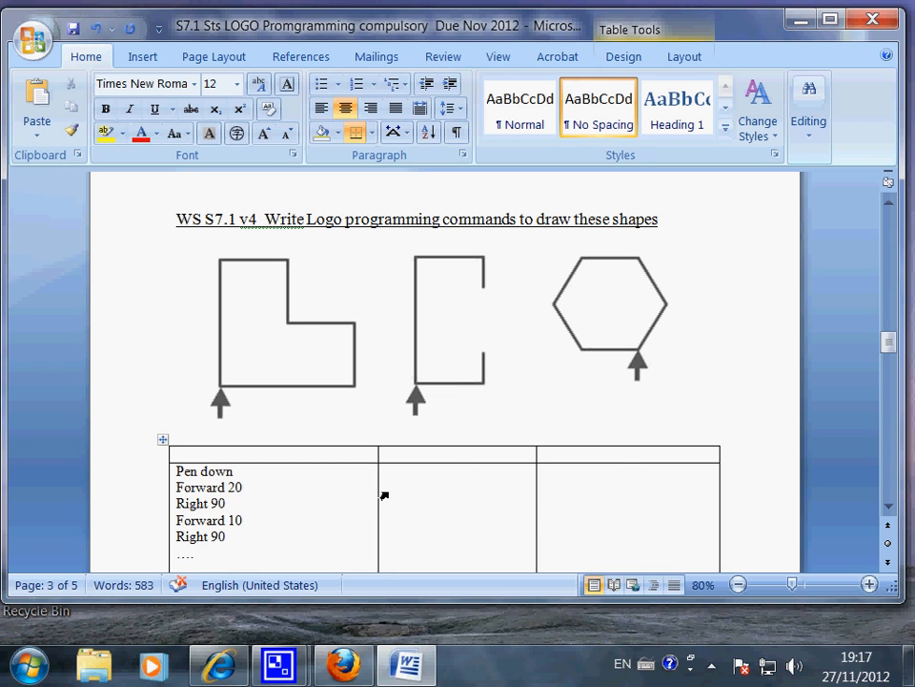
scroll(down, 3)
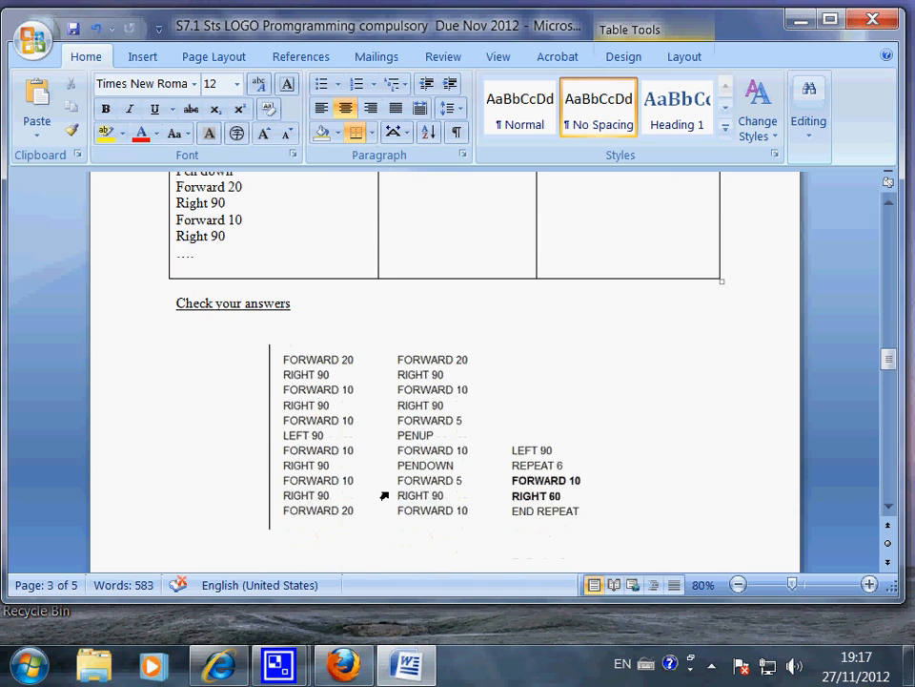
scroll(up, 3)
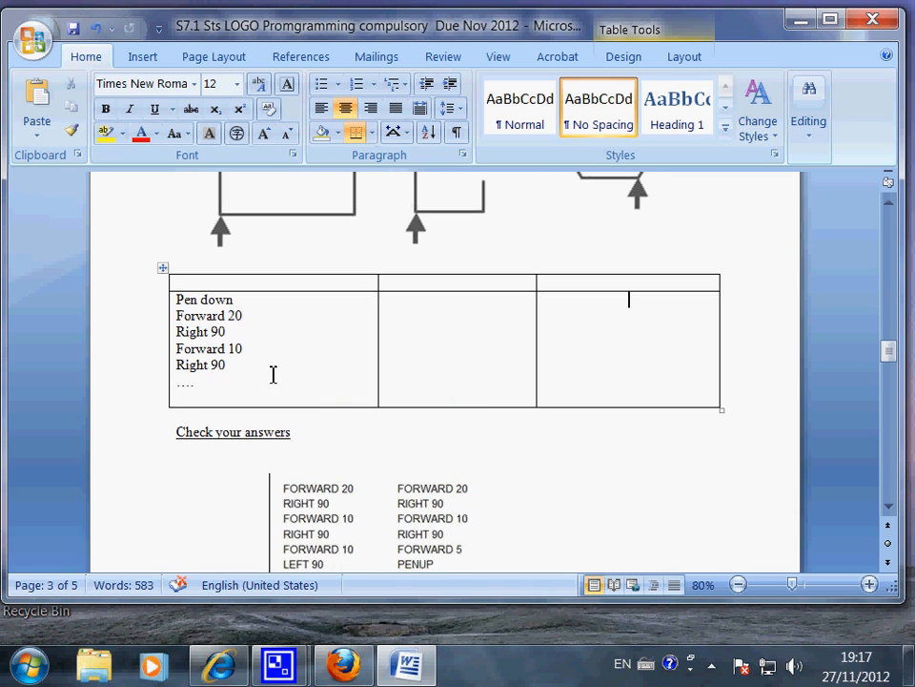
scroll(down, 3)
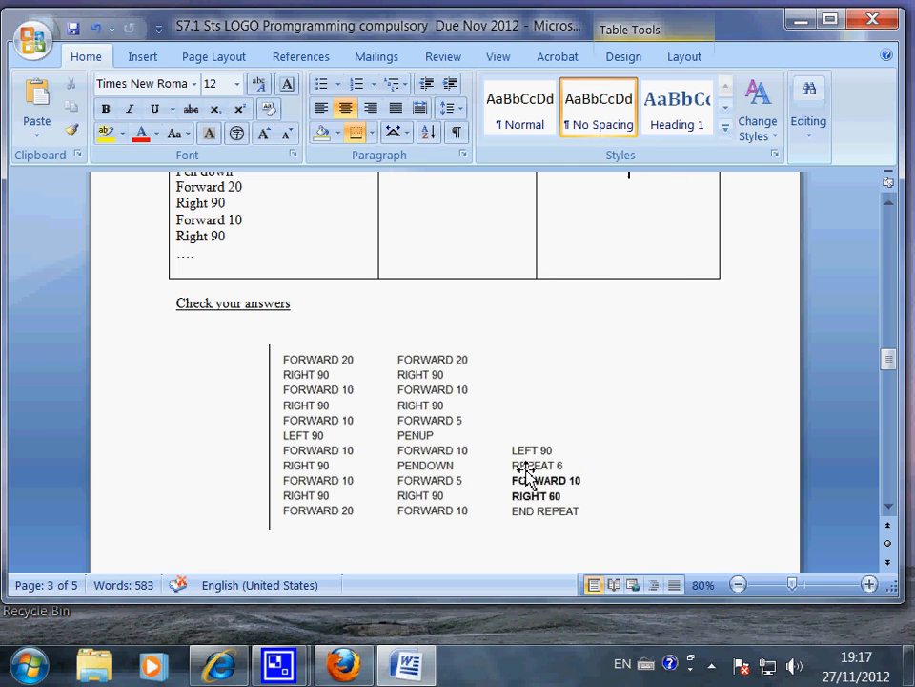
mouse_move(453, 432)
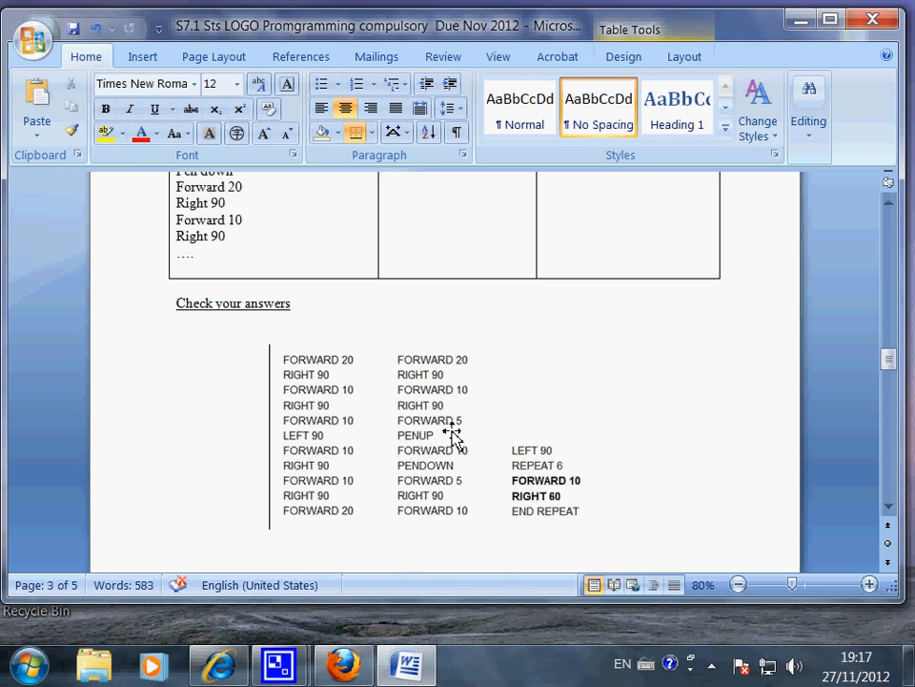
scroll(up, 3)
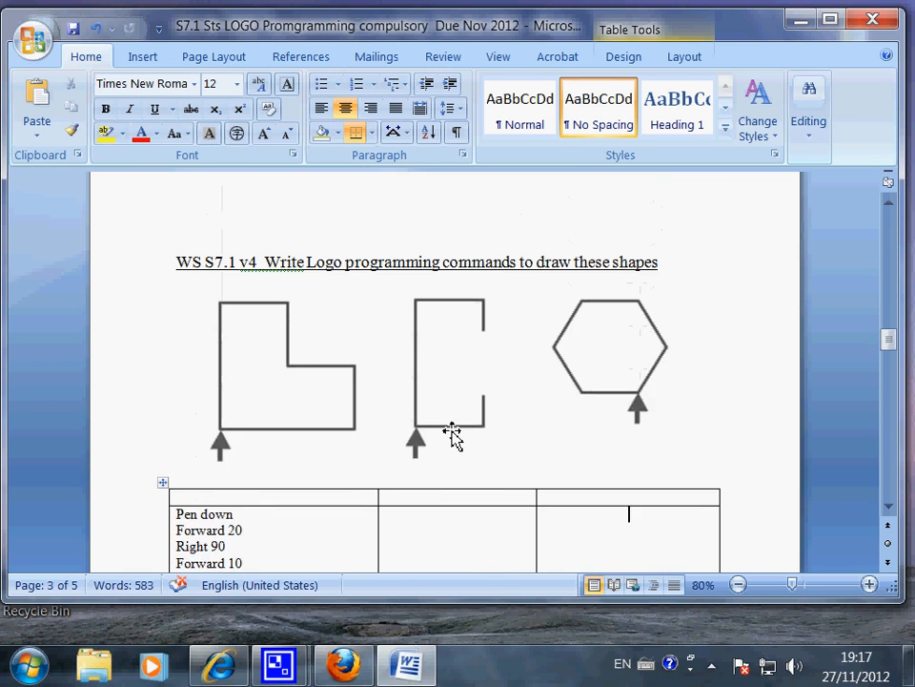